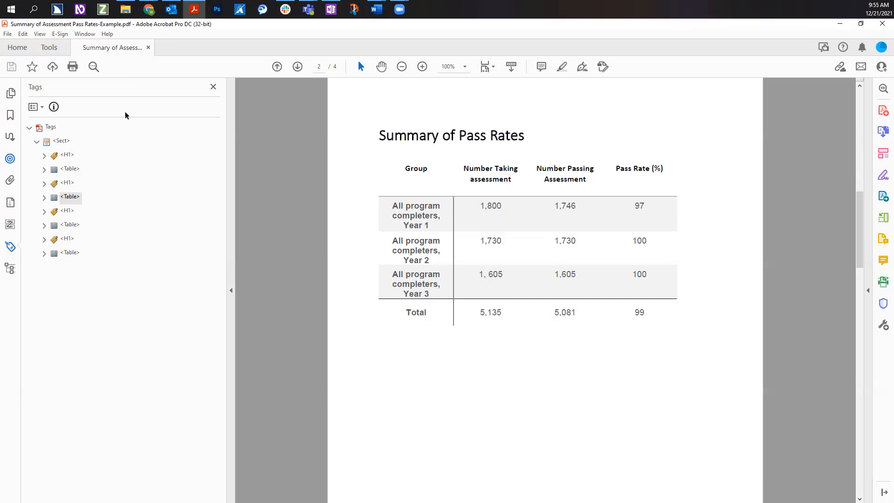
- Expand the Summary of Pass Rates table tag and its first row tags to reveal their cell tags
{"action": "left_click", "coordinate": [44, 197]}
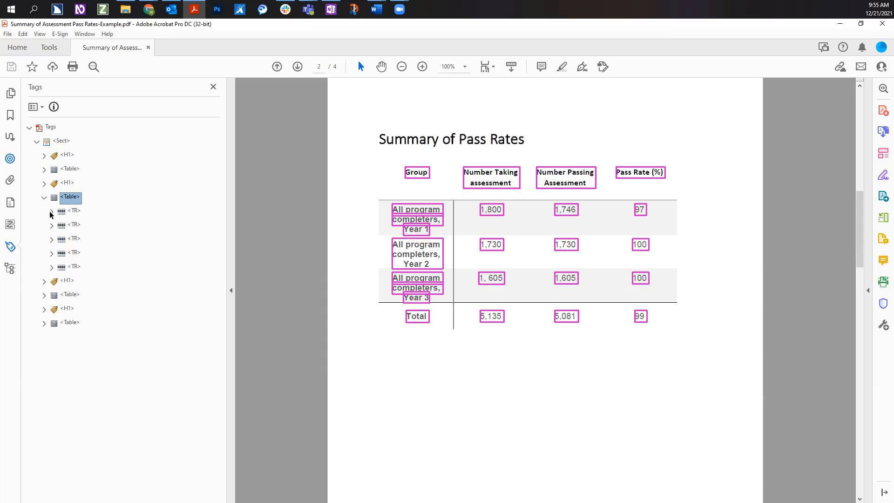
{"action": "left_click", "coordinate": [50, 211]}
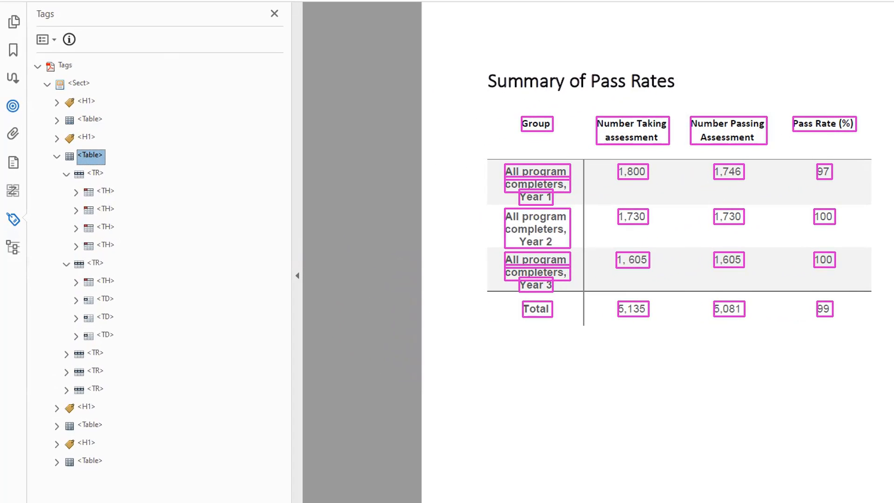
{"action": "left_click", "coordinate": [90, 155]}
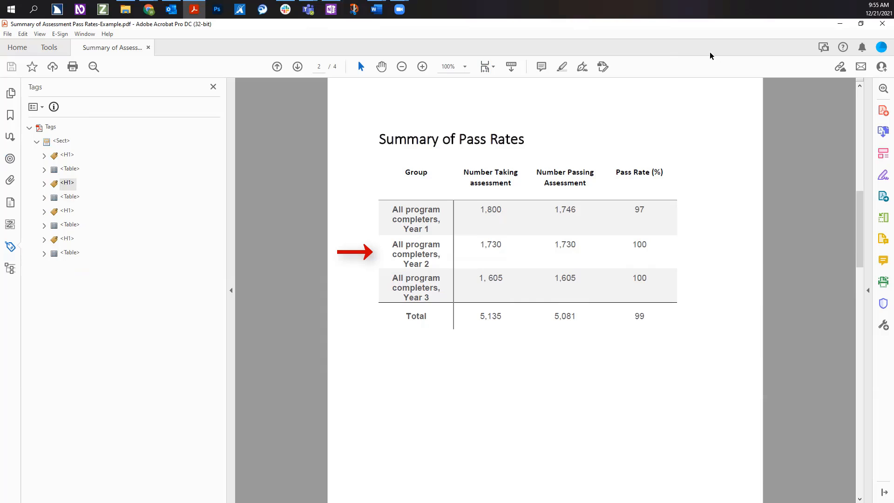
{"action": "left_click", "coordinate": [44, 196]}
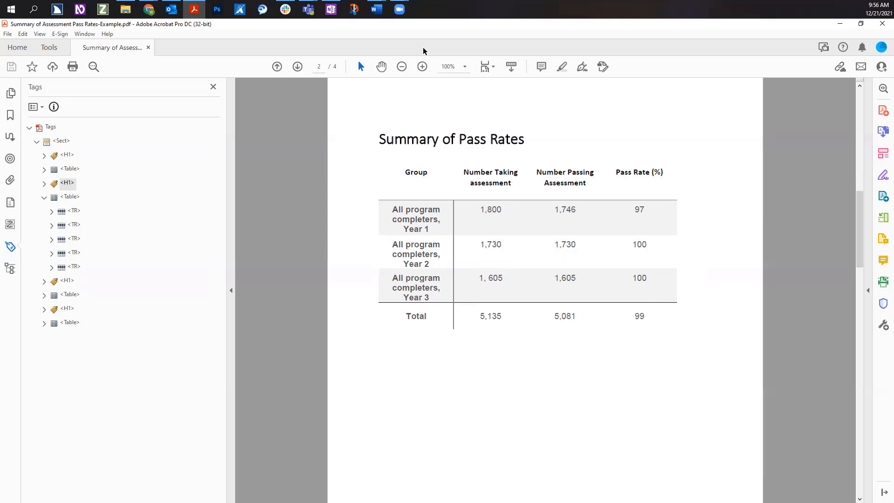
{"action": "left_click", "coordinate": [69, 196]}
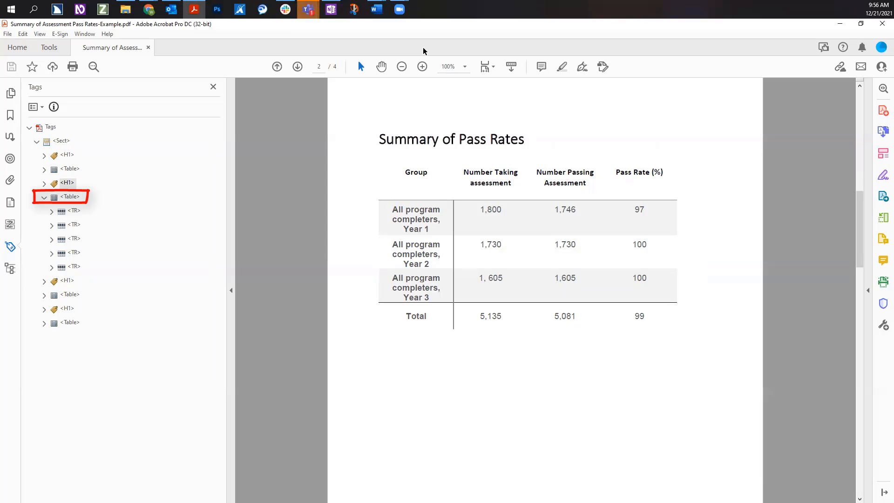
{"action": "left_click", "coordinate": [51, 211]}
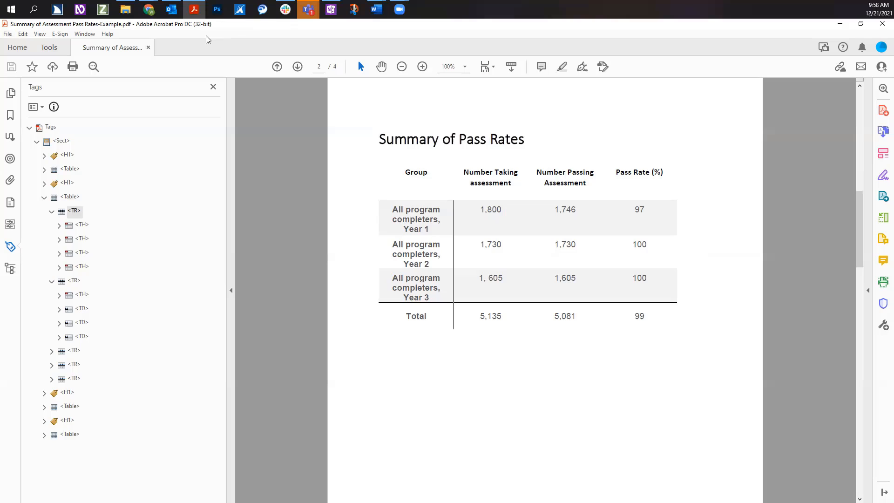
- Collapse and re-expand the table tag so its five TR row tags are listed
{"action": "left_click", "coordinate": [71, 197]}
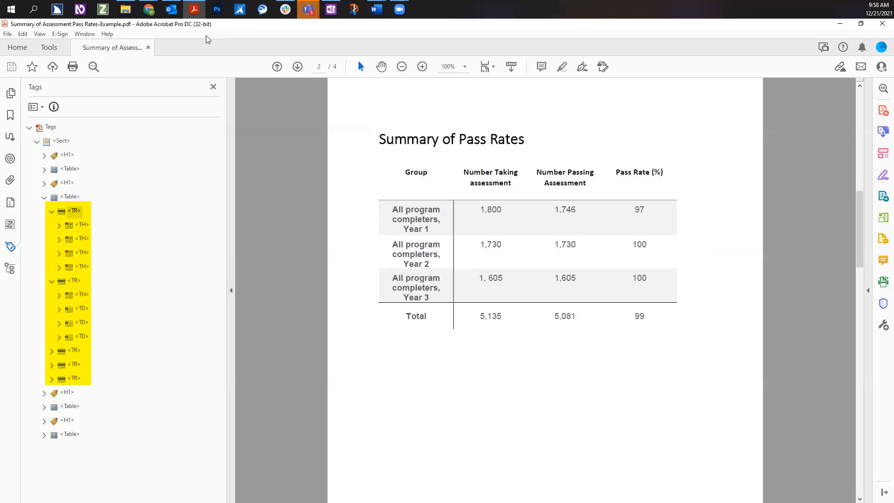
{"action": "left_click", "coordinate": [44, 196]}
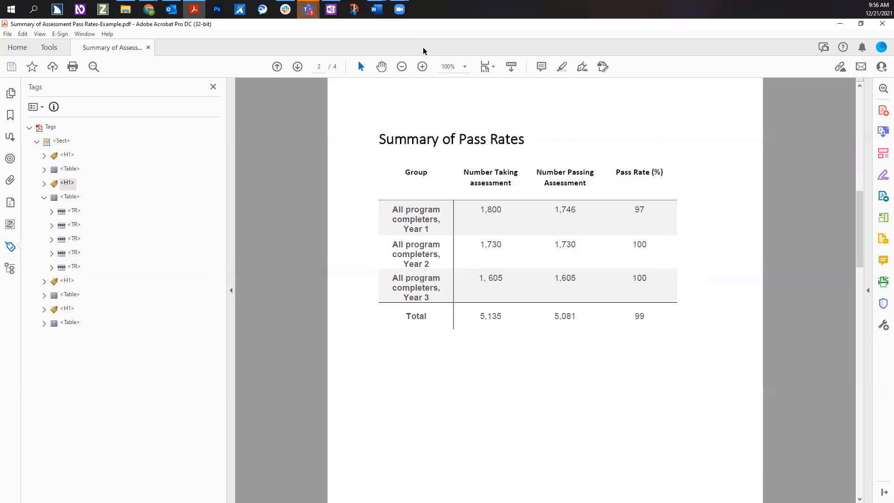
{"action": "left_click", "coordinate": [72, 210]}
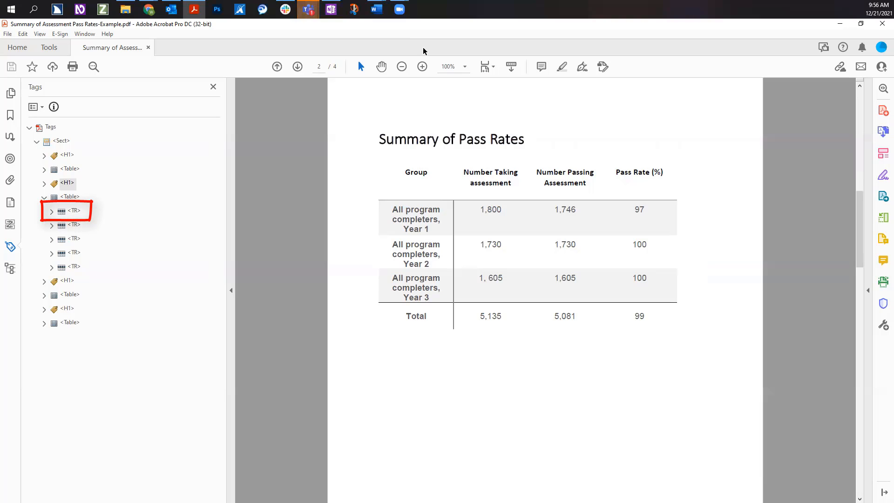
{"action": "left_click", "coordinate": [73, 210]}
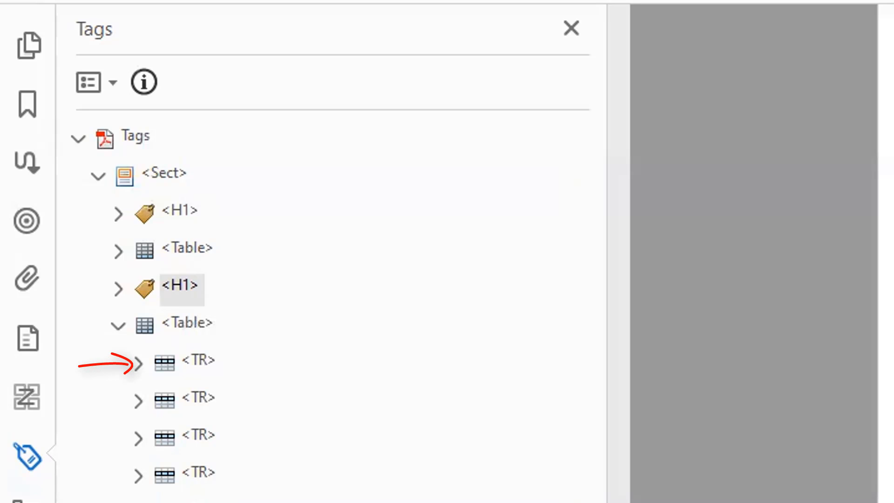
{"action": "mouse_move", "coordinate": [149, 251]}
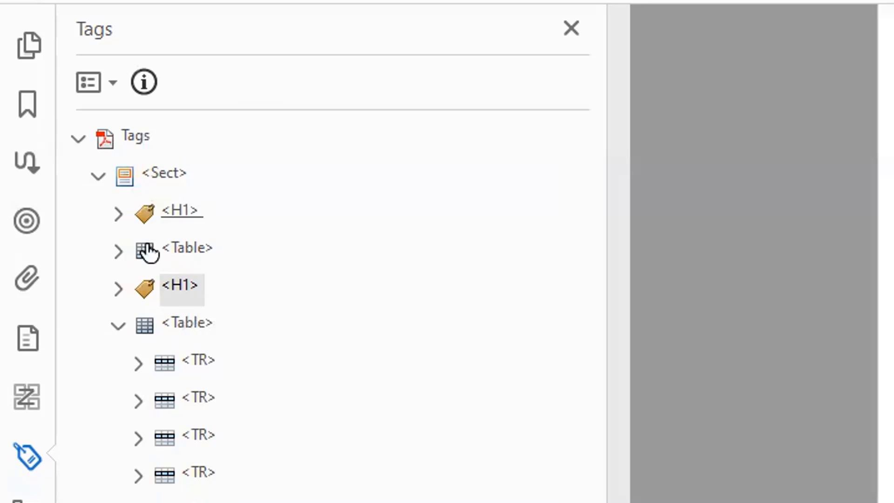
{"action": "left_click", "coordinate": [118, 323]}
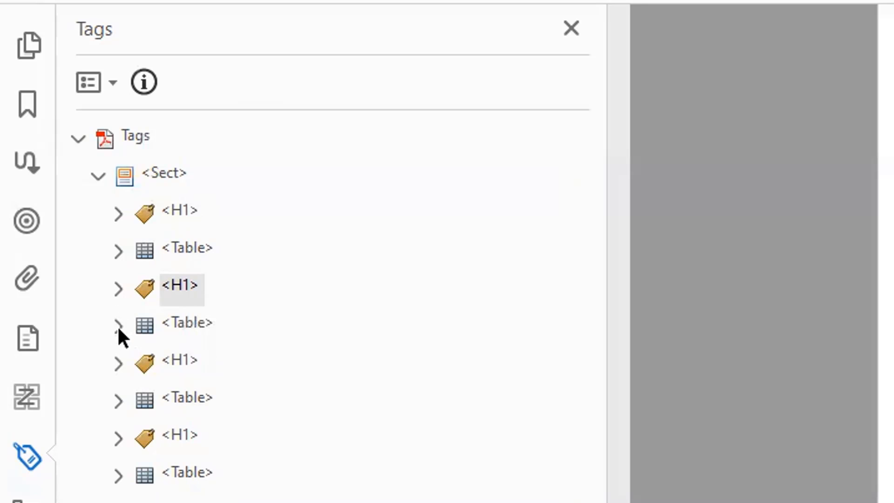
{"action": "left_click", "coordinate": [119, 322]}
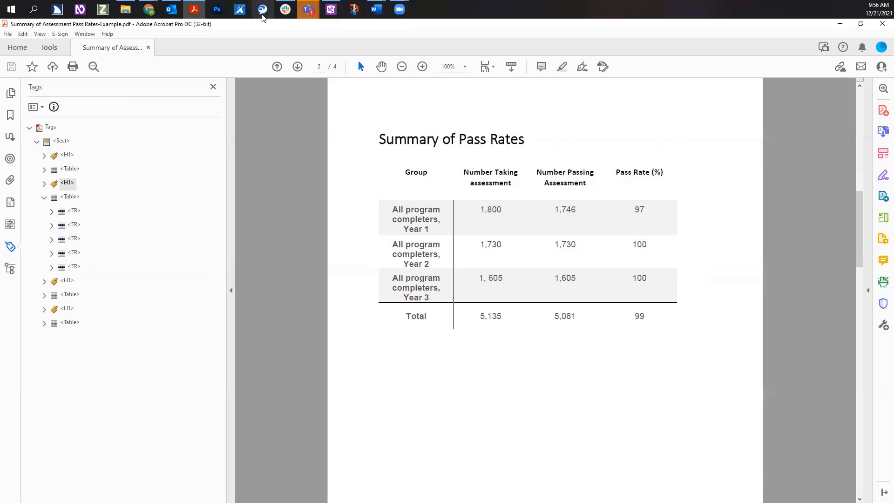
- Expand the Year 1 row tag and highlight its cells, showing data tags cover 1,800 through 97
{"action": "left_click", "coordinate": [51, 224]}
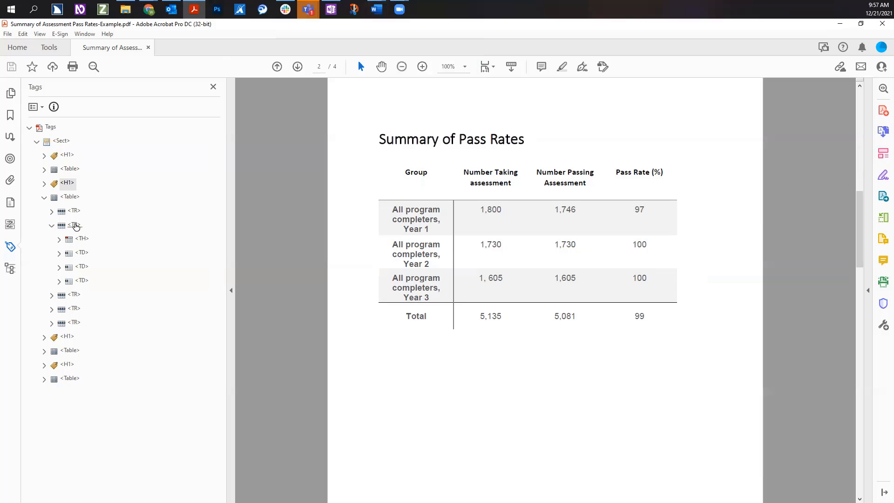
{"action": "left_click", "coordinate": [75, 225]}
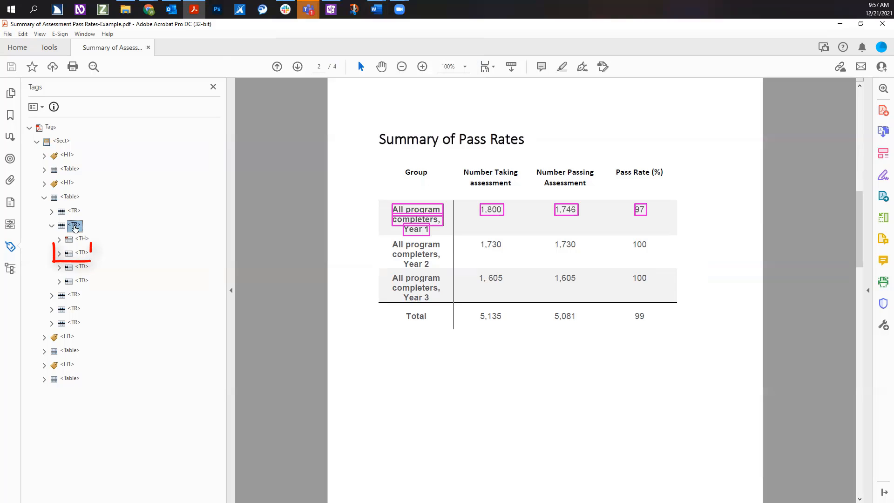
{"action": "left_click", "coordinate": [80, 252]}
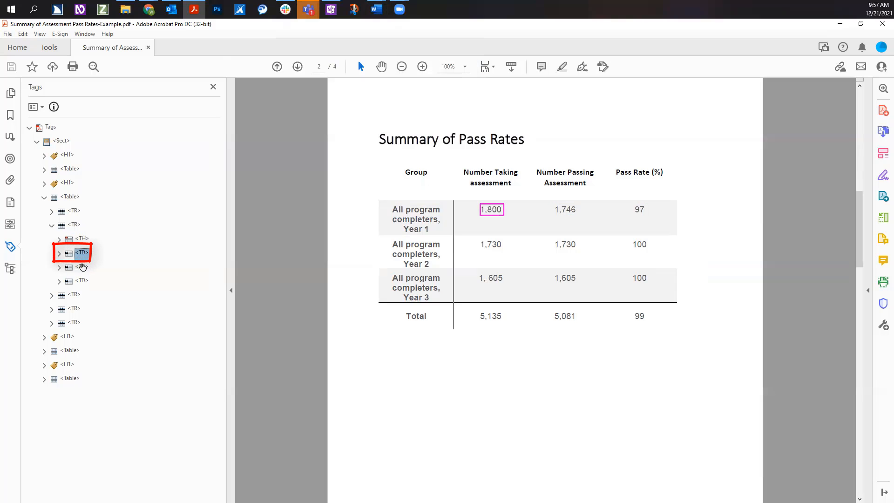
{"action": "left_click", "coordinate": [82, 282]}
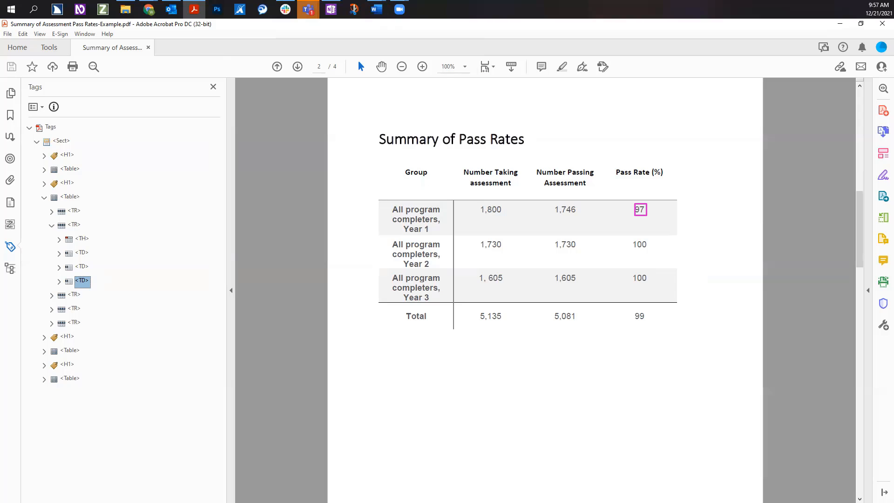
{"action": "mouse_move", "coordinate": [152, 222]}
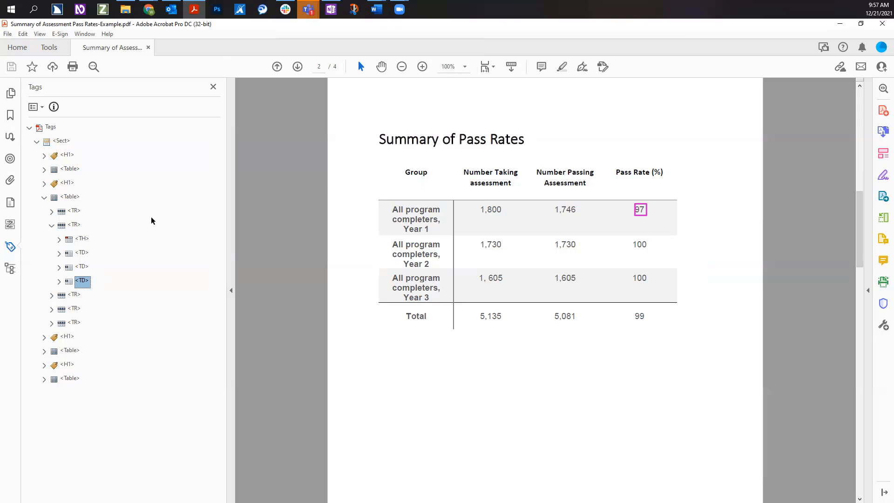
- Expand the header row tag and highlight its TH cell content on the page
{"action": "left_click", "coordinate": [43, 210]}
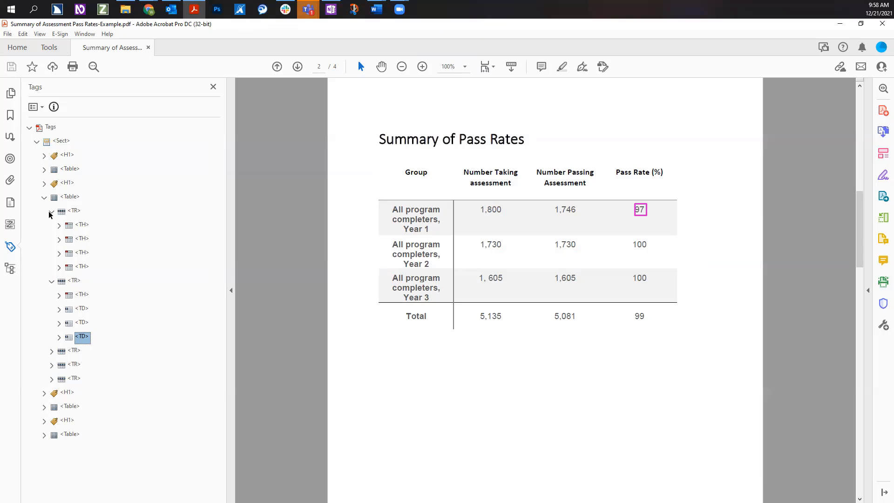
{"action": "left_click", "coordinate": [51, 211]}
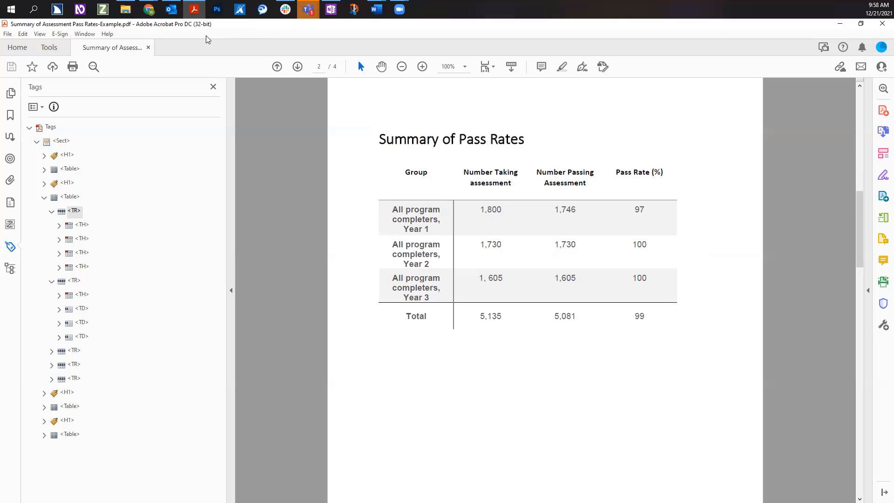
{"action": "left_click", "coordinate": [91, 263]}
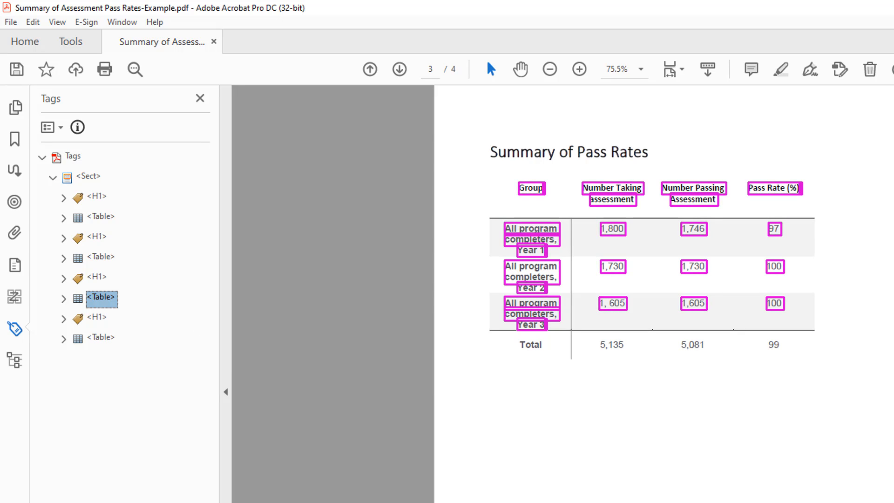
- Select the Year 3 row tag under the page 3 table and start a new tag after it
{"action": "left_click", "coordinate": [63, 298]}
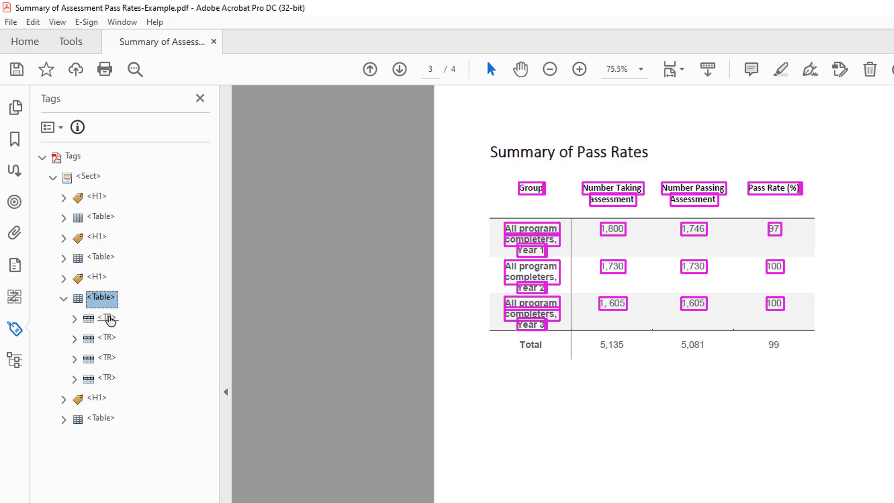
{"action": "left_click", "coordinate": [106, 360]}
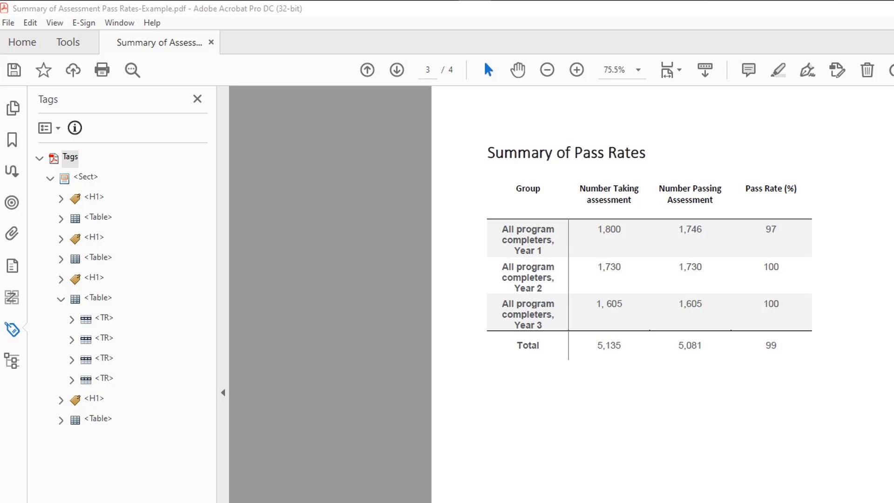
{"action": "left_click", "coordinate": [105, 378]}
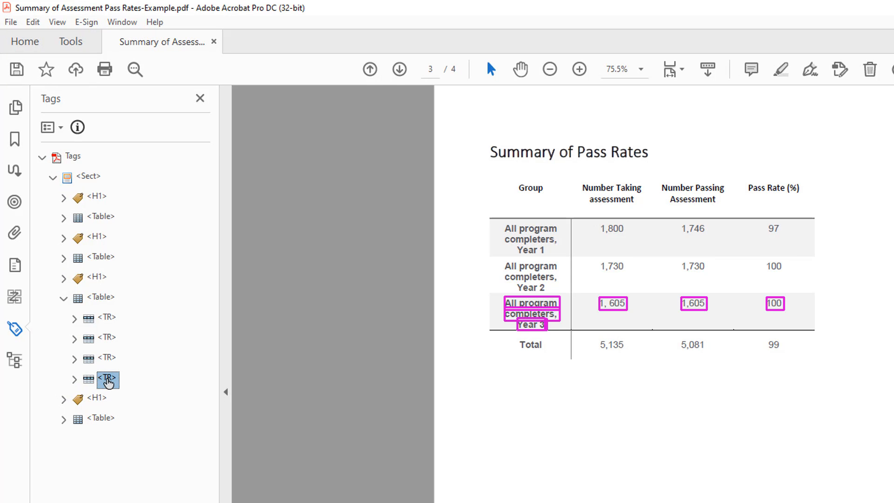
{"action": "right_click", "coordinate": [105, 379]}
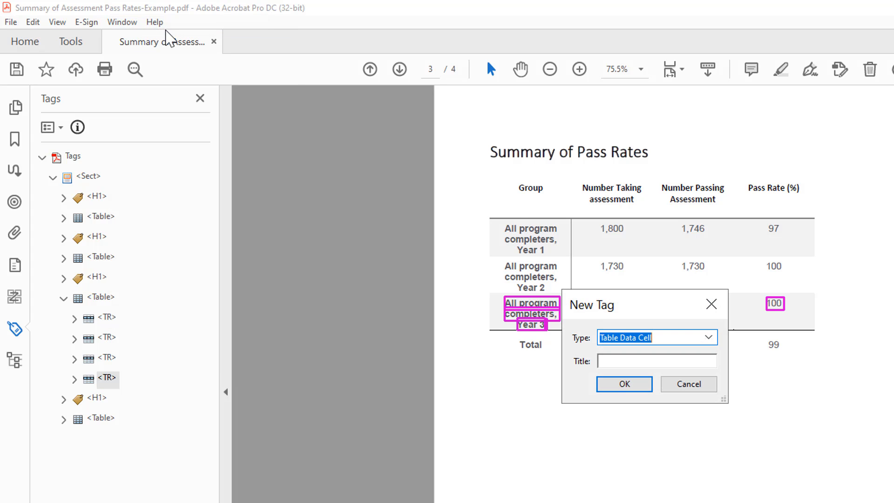
{"action": "mouse_move", "coordinate": [710, 337]}
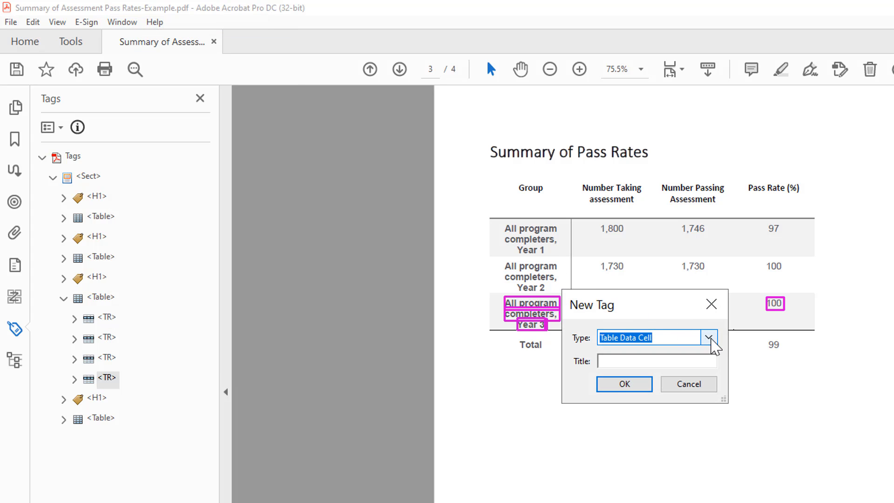
- Create the new tag as an empty Table Row at the end of the table
{"action": "left_click", "coordinate": [709, 337]}
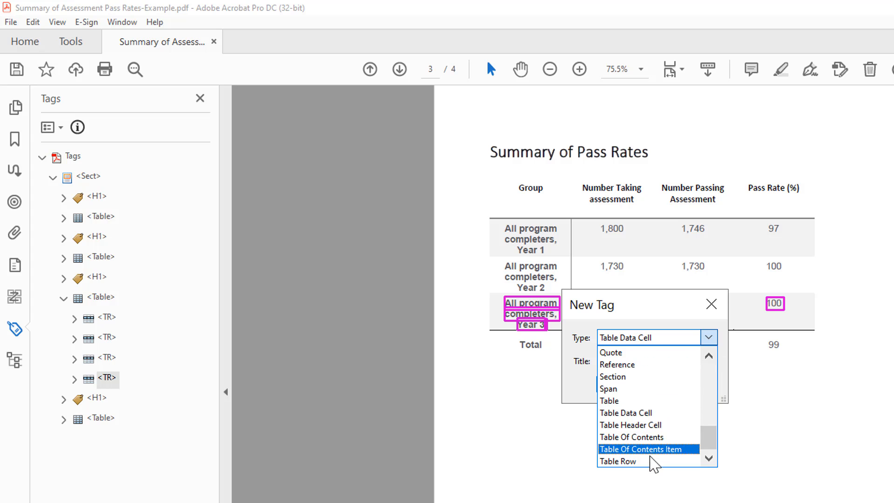
{"action": "left_click", "coordinate": [617, 461]}
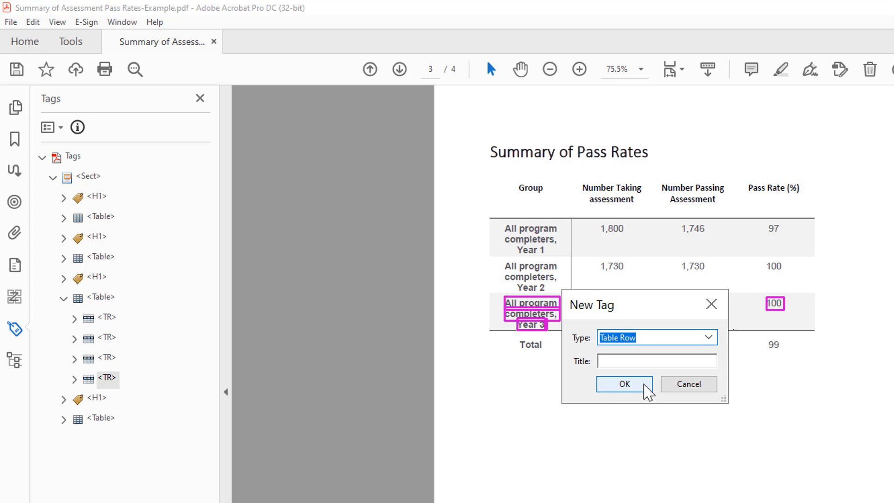
{"action": "left_click", "coordinate": [622, 383]}
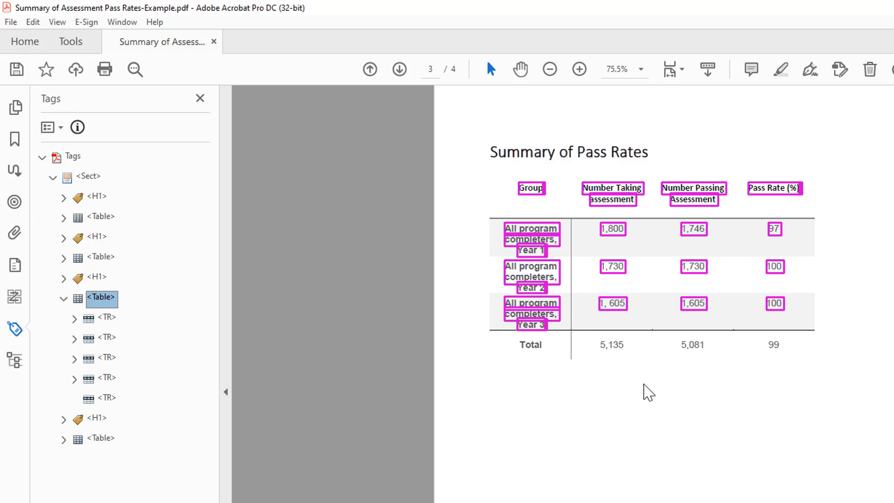
{"action": "mouse_move", "coordinate": [106, 398]}
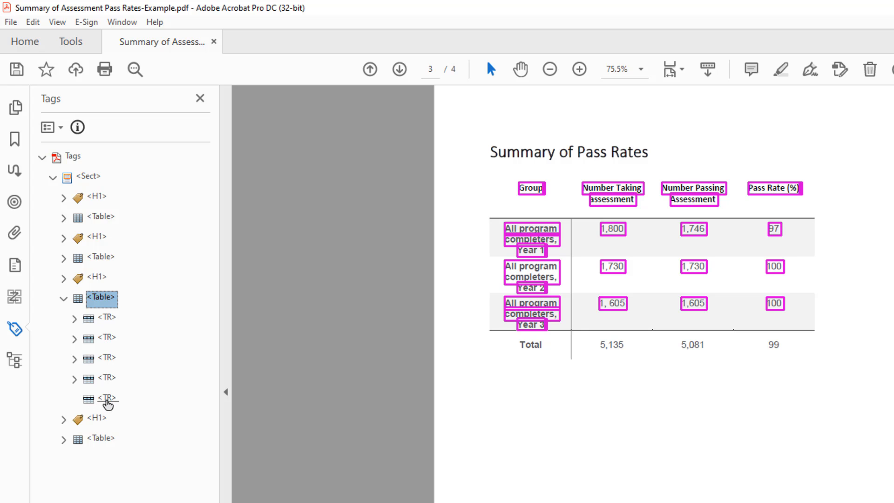
- Add a Table Header Cell tag and nest it under the new Total row
{"action": "right_click", "coordinate": [105, 397]}
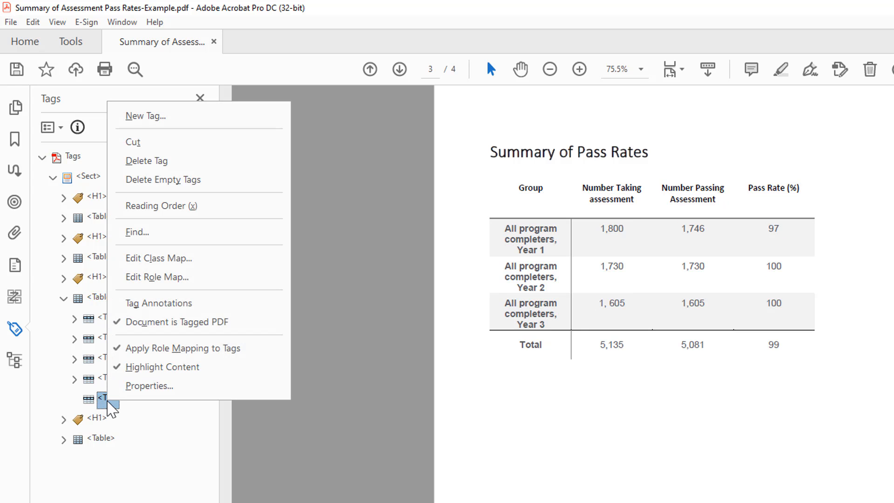
{"action": "left_click", "coordinate": [145, 115]}
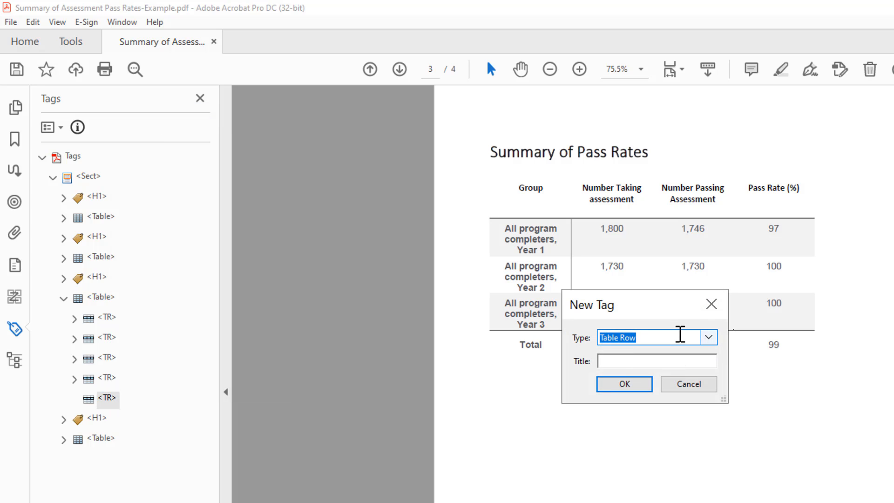
{"action": "type", "text": "Ta"}
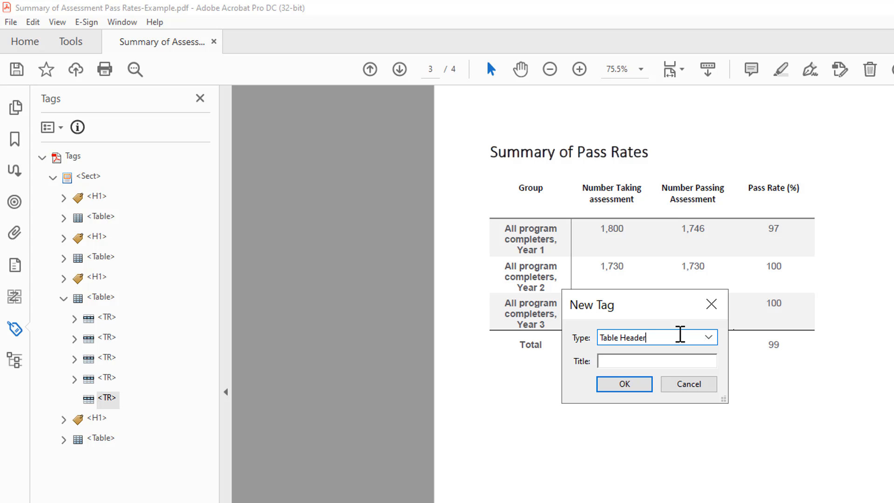
{"action": "type", "text": "Cell"}
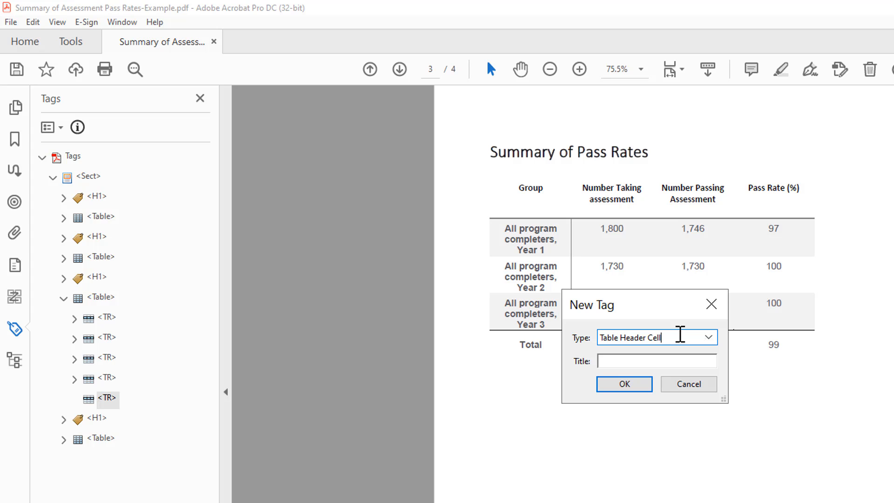
{"action": "left_click", "coordinate": [623, 384]}
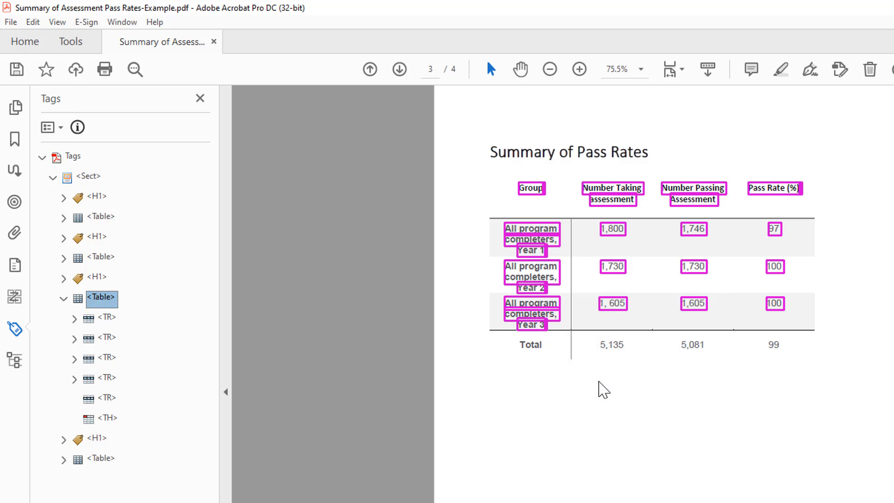
{"action": "mouse_move", "coordinate": [64, 494]}
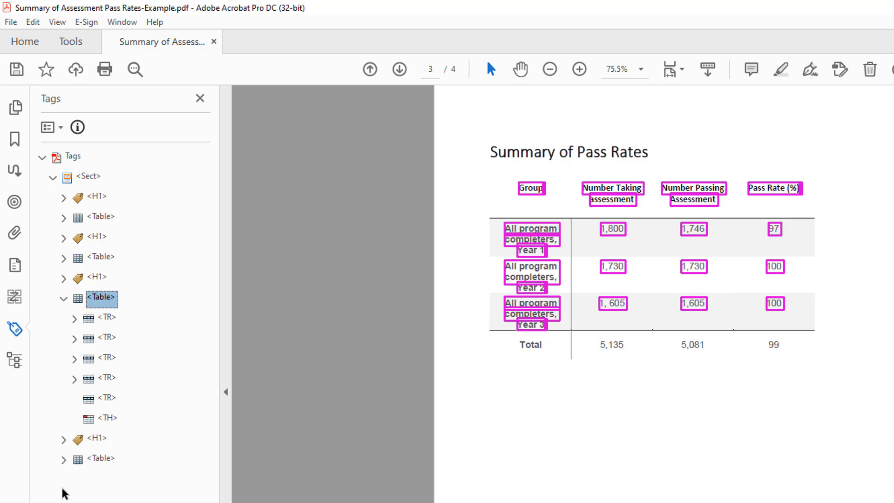
{"action": "left_click", "coordinate": [106, 420]}
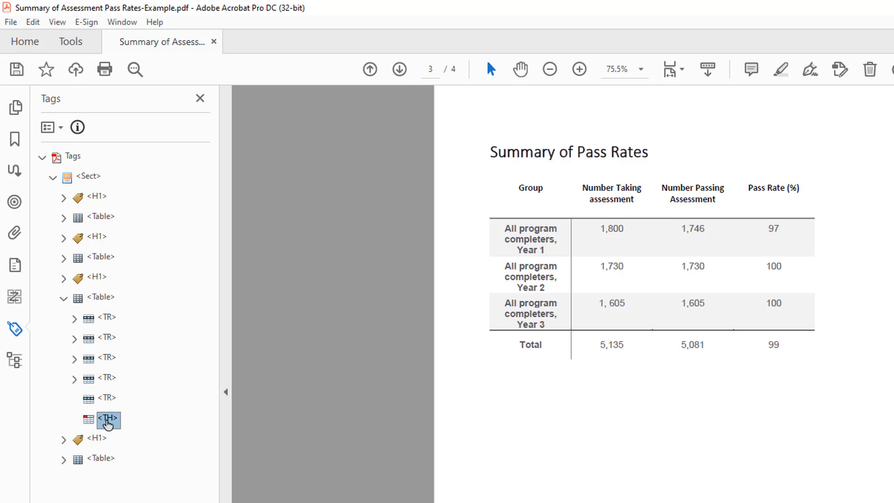
{"action": "left_click", "coordinate": [101, 297]}
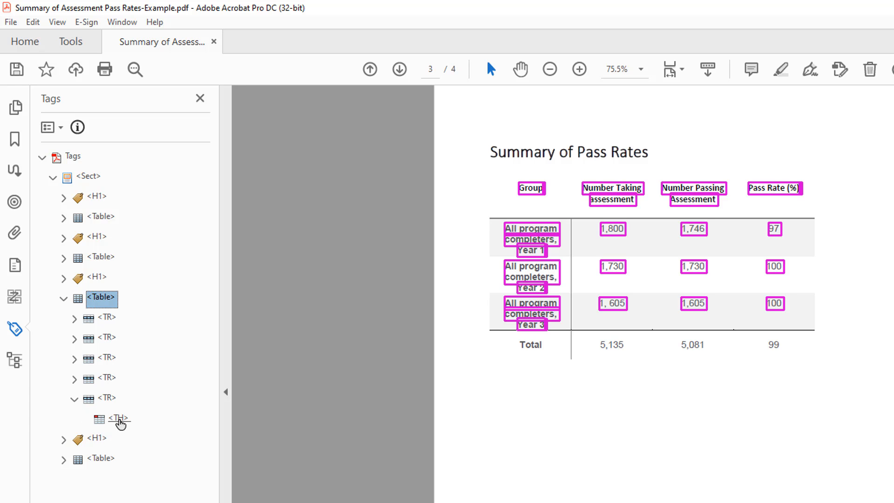
- Add Table Data Cell tags after the header cell in the new row
{"action": "right_click", "coordinate": [118, 420]}
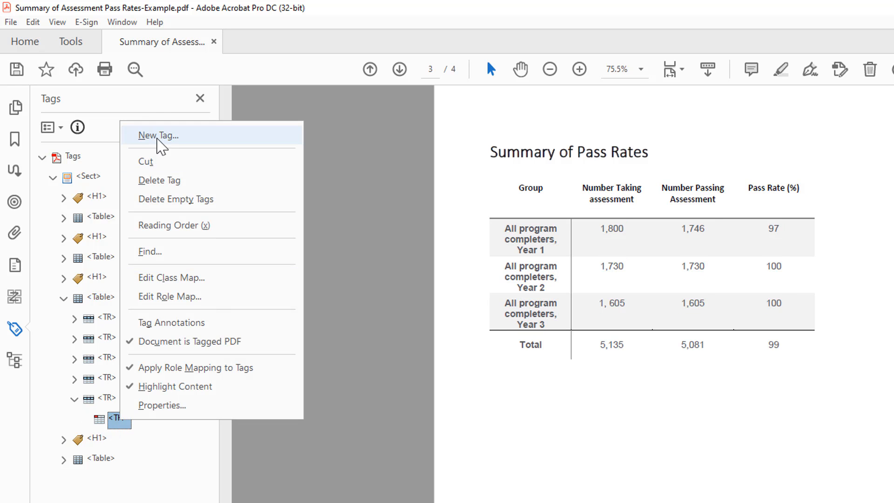
{"action": "left_click", "coordinate": [158, 135]}
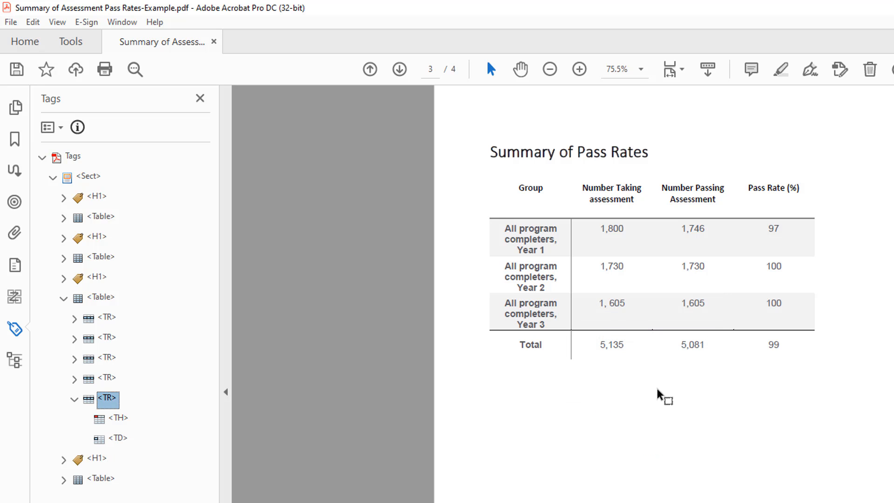
{"action": "right_click", "coordinate": [112, 437]}
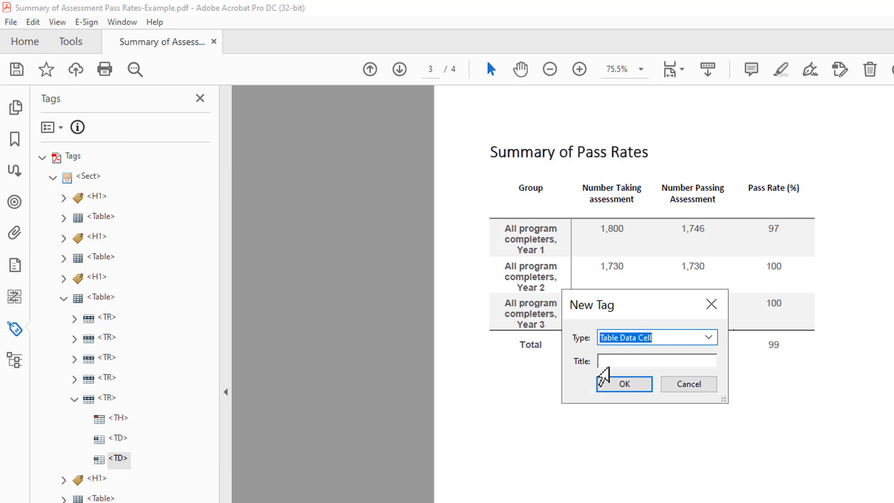
- Confirm the third data cell, then link Total to the header cell and 5,135 to the first data cell
{"action": "left_click", "coordinate": [623, 384]}
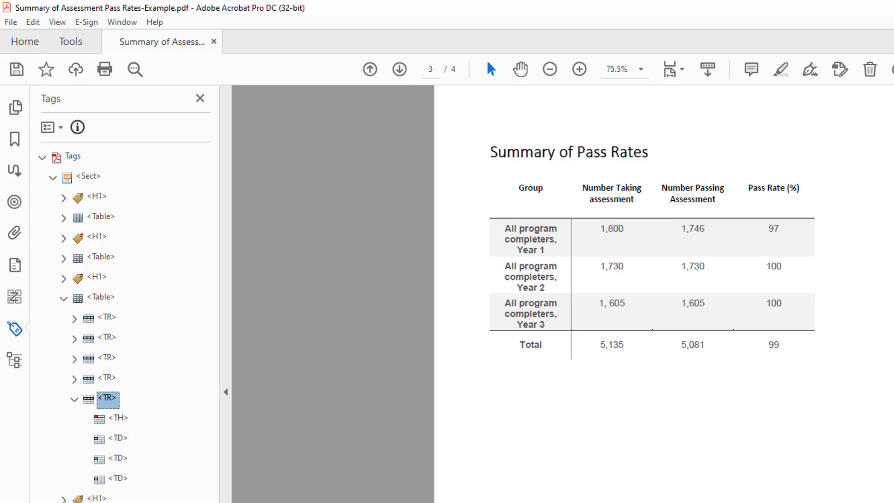
{"action": "mouse_move", "coordinate": [158, 440]}
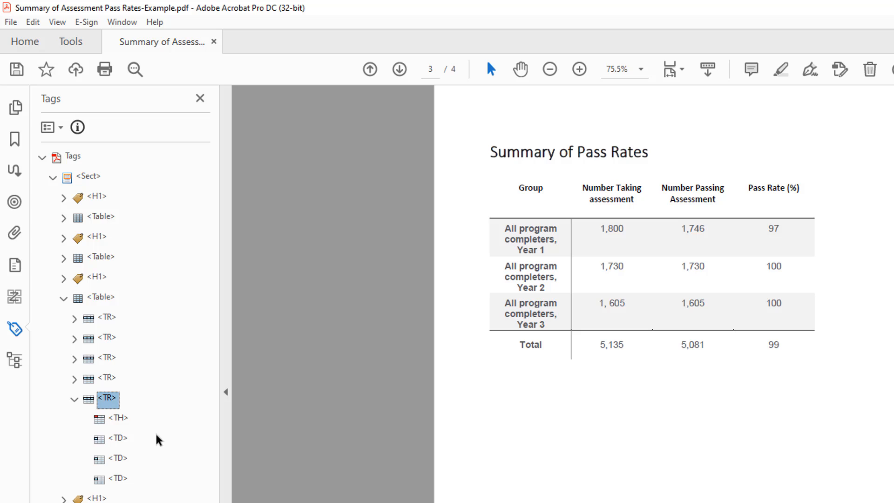
{"action": "left_click", "coordinate": [117, 420]}
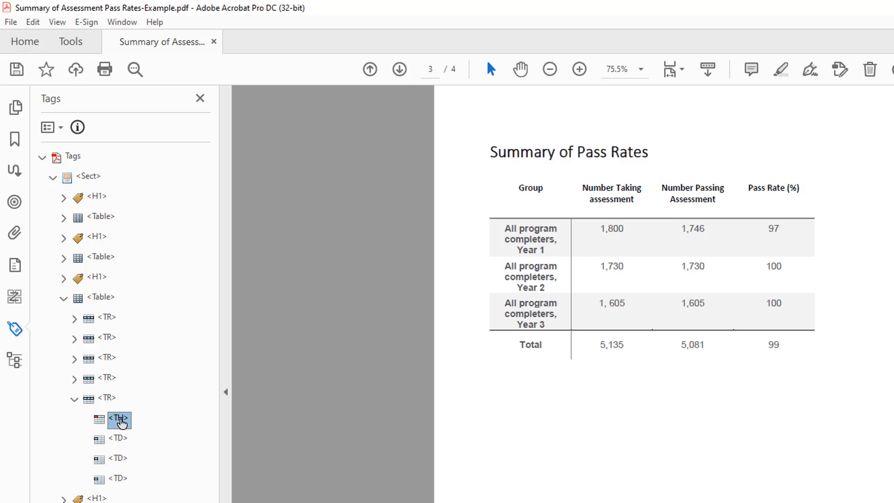
{"action": "mouse_move", "coordinate": [494, 360]}
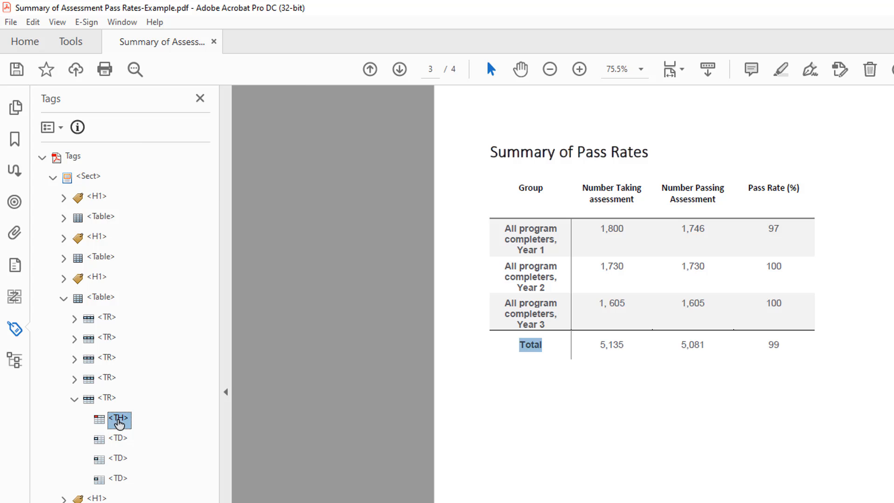
{"action": "right_click", "coordinate": [118, 421]}
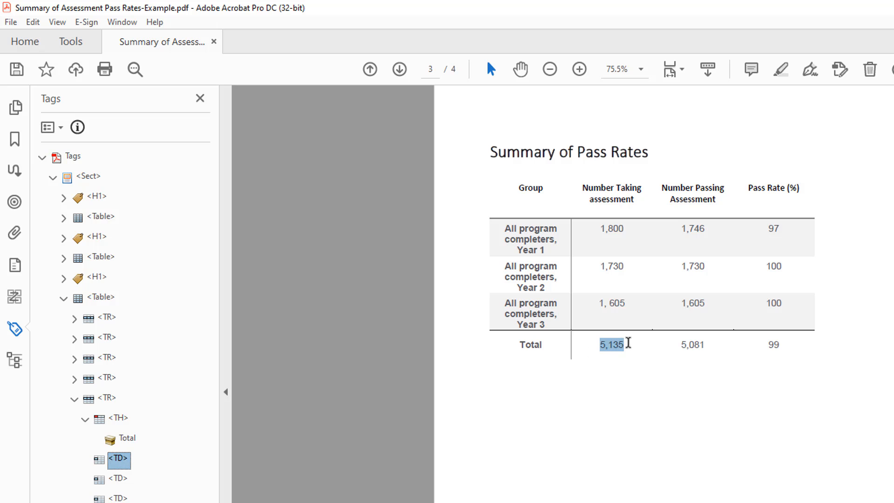
{"action": "left_click", "coordinate": [74, 459]}
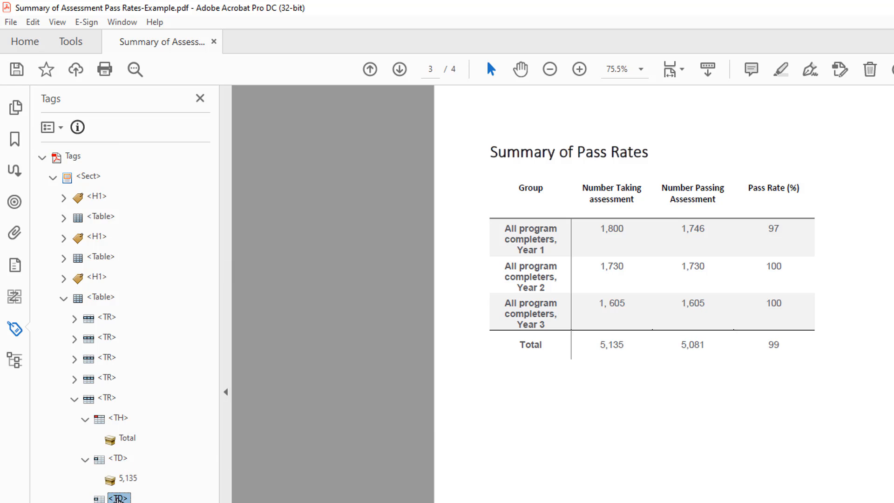